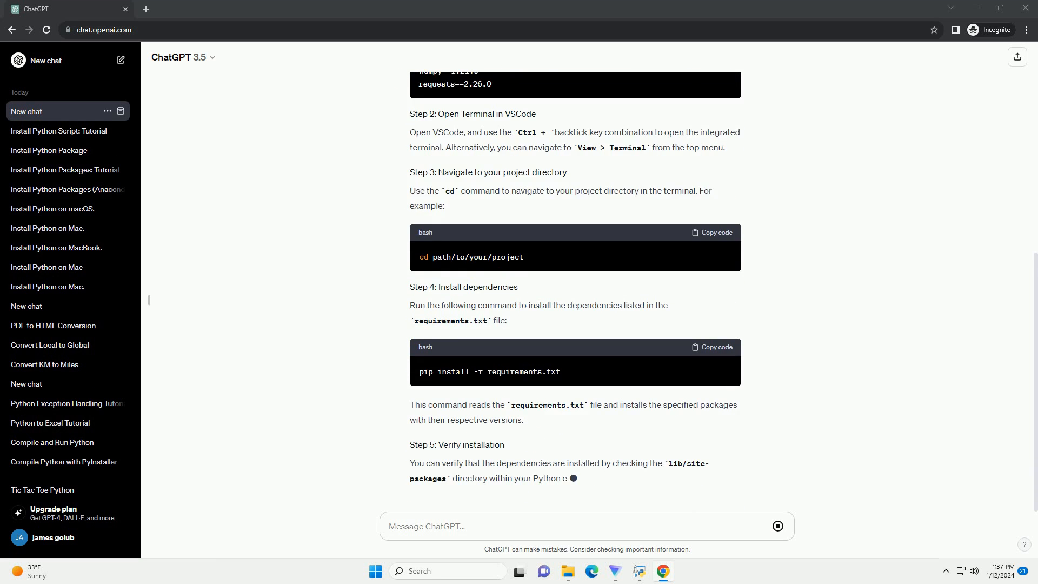
scroll("down", 3)
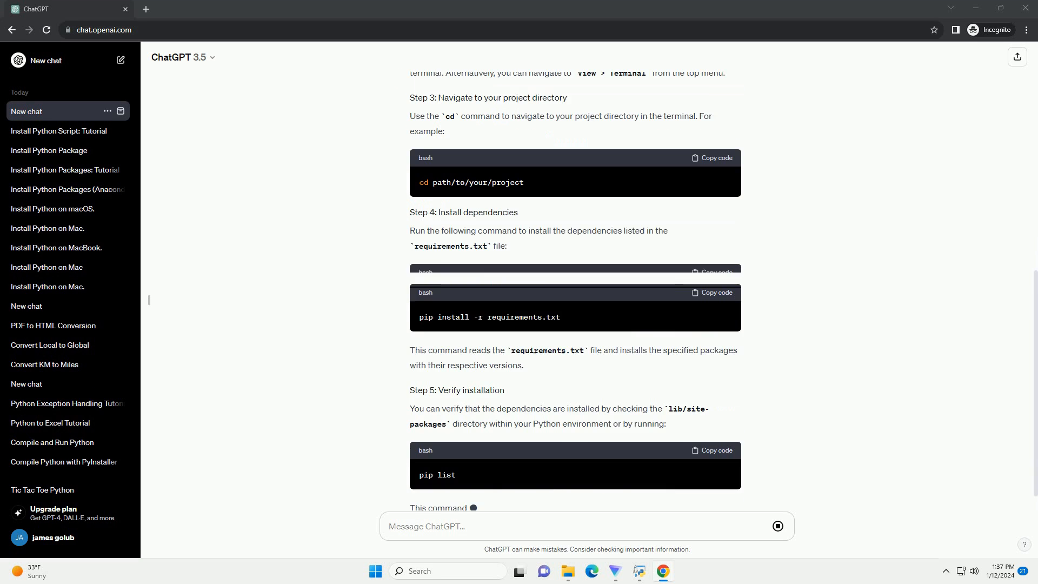
scroll("down", 3)
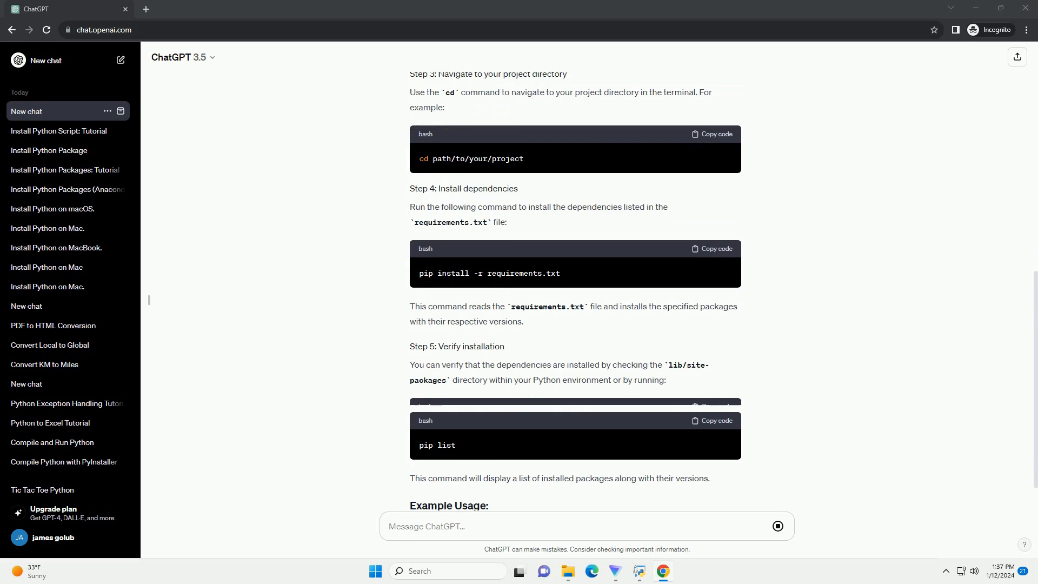
scroll("down", 3)
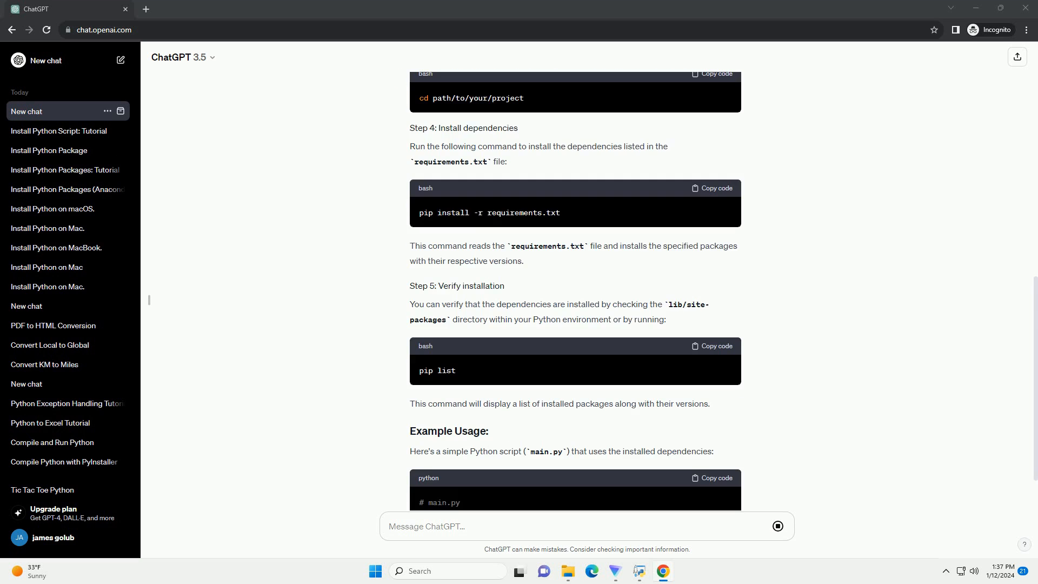
scroll("down", 3)
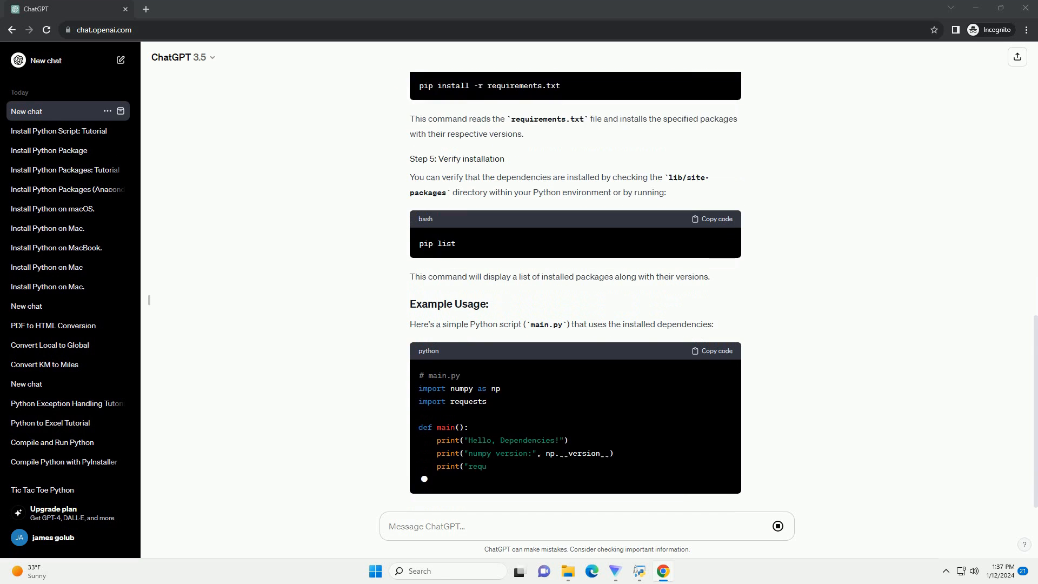
scroll("down", 3)
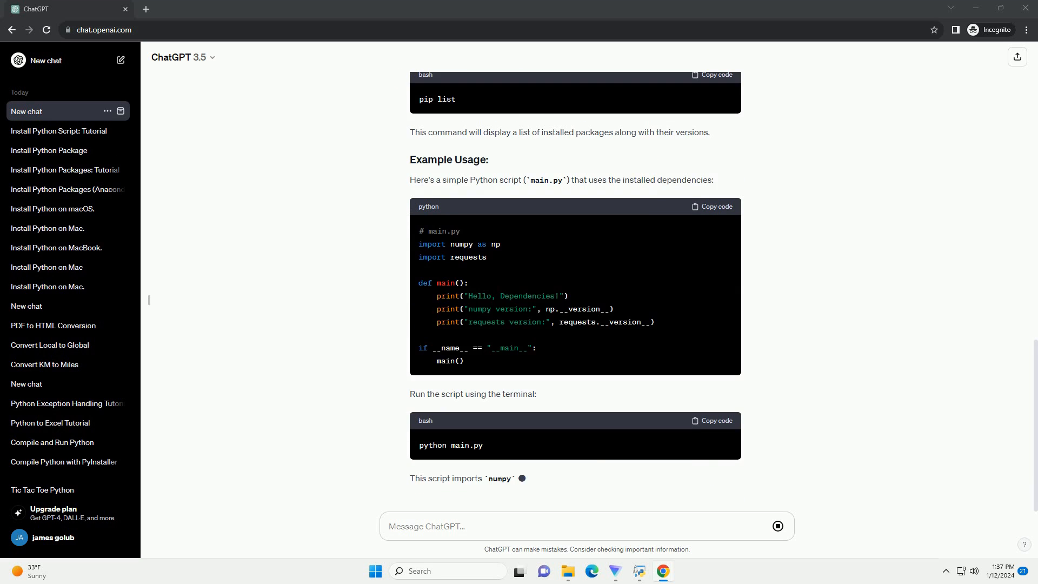
scroll("down", 3)
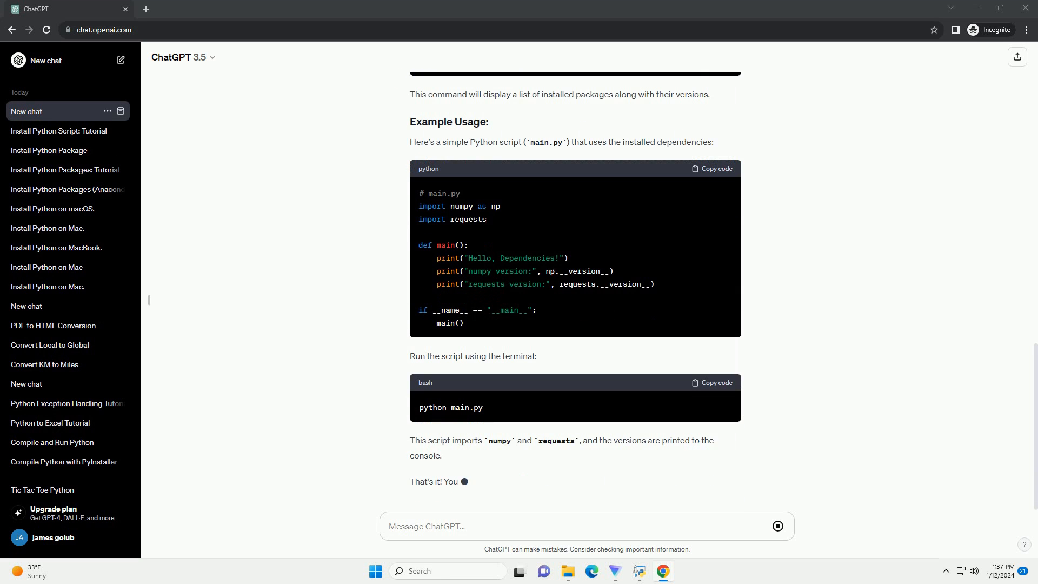